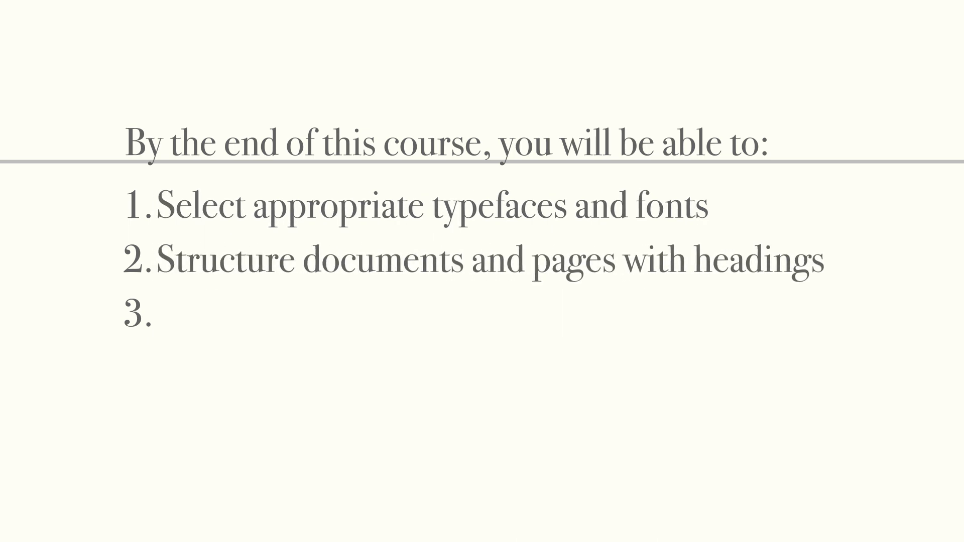
{"action": "type", "text": "Apply heading styles"}
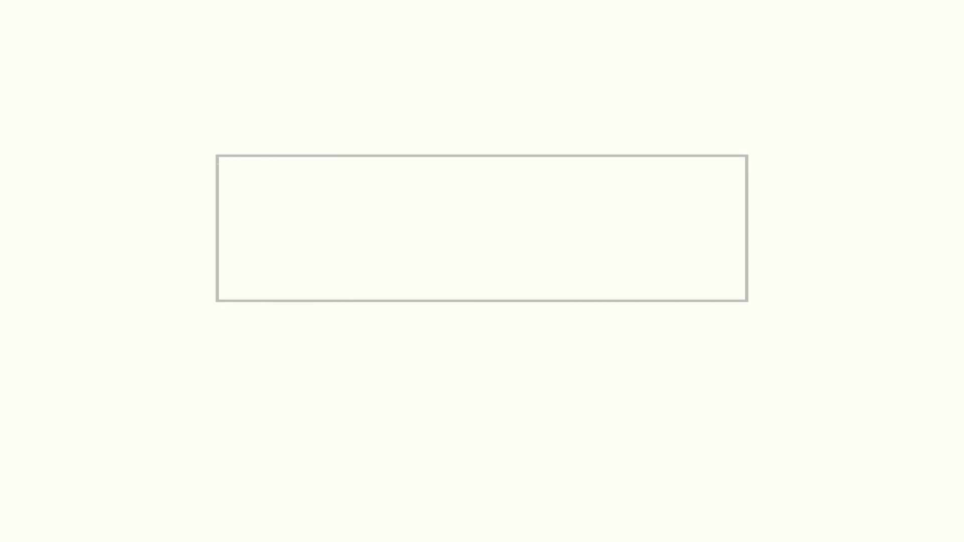
{"action": "type", "text": "Let's get started"}
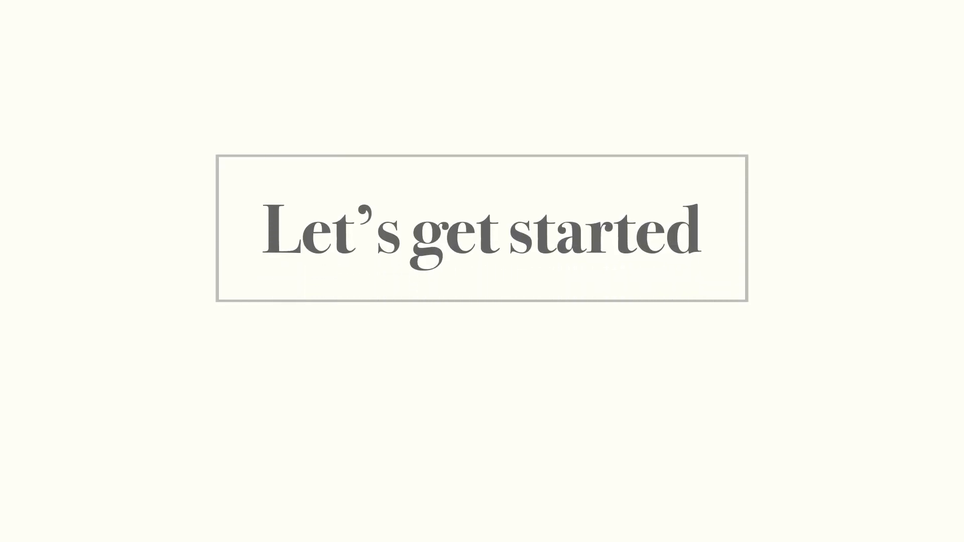